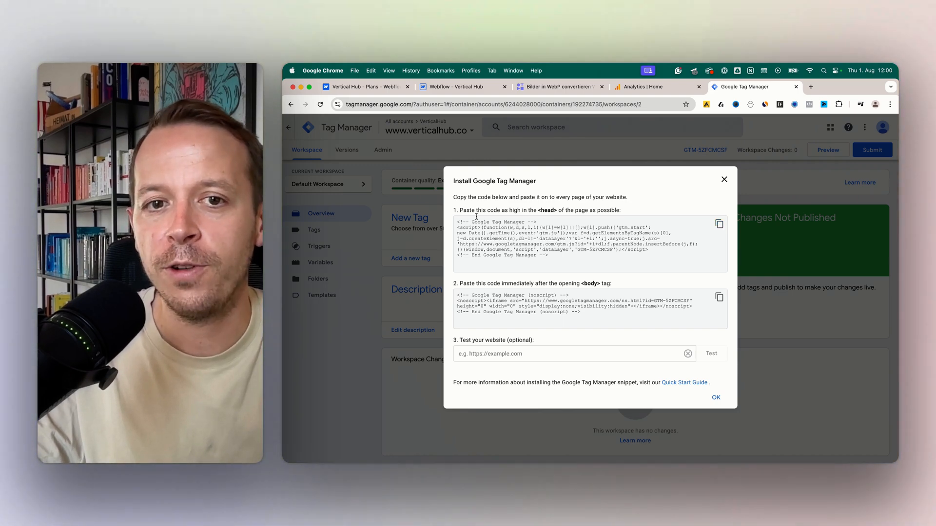
Step: Copy the GTM head snippet and return to the Webflow site settings
{"action": "left_click", "coordinate": [720, 224]}
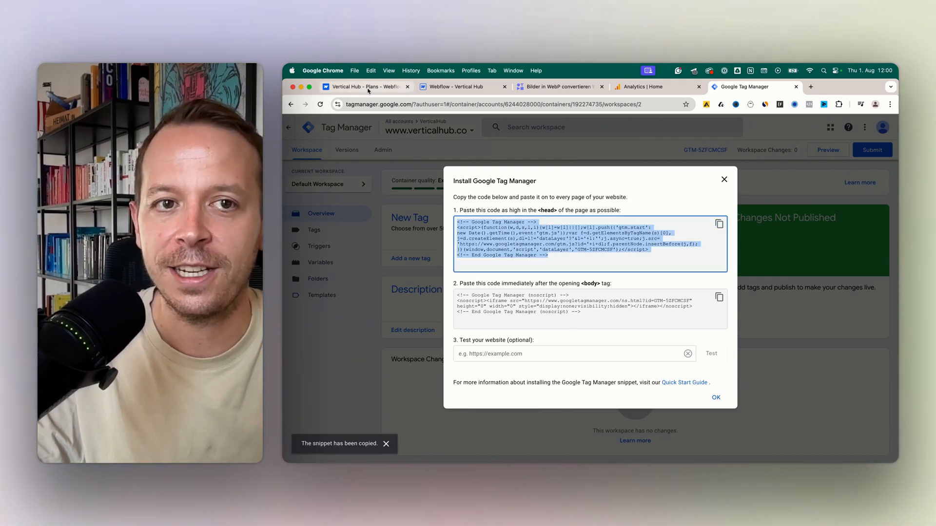
{"action": "left_click", "coordinate": [367, 87]}
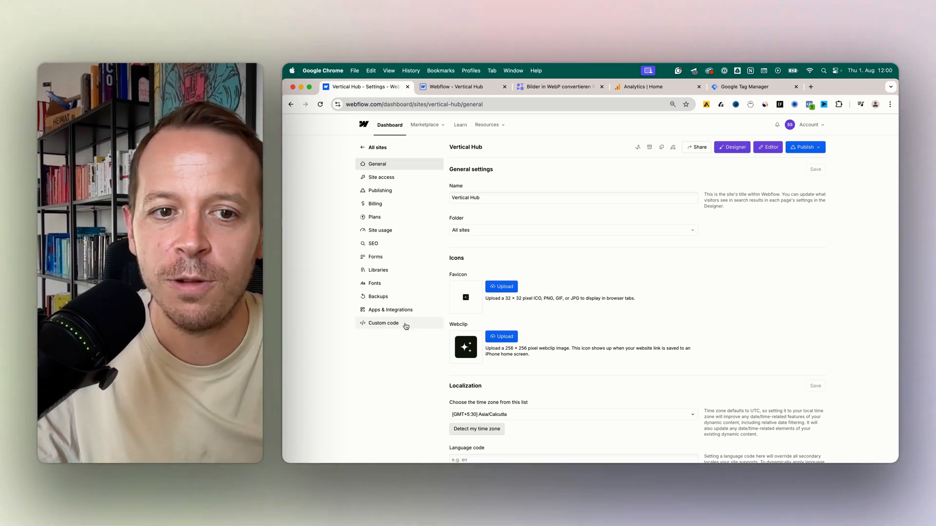
Step: Paste the GTM head snippet into Webflow's Head code below the font CSS and save it
{"action": "left_click", "coordinate": [383, 322]}
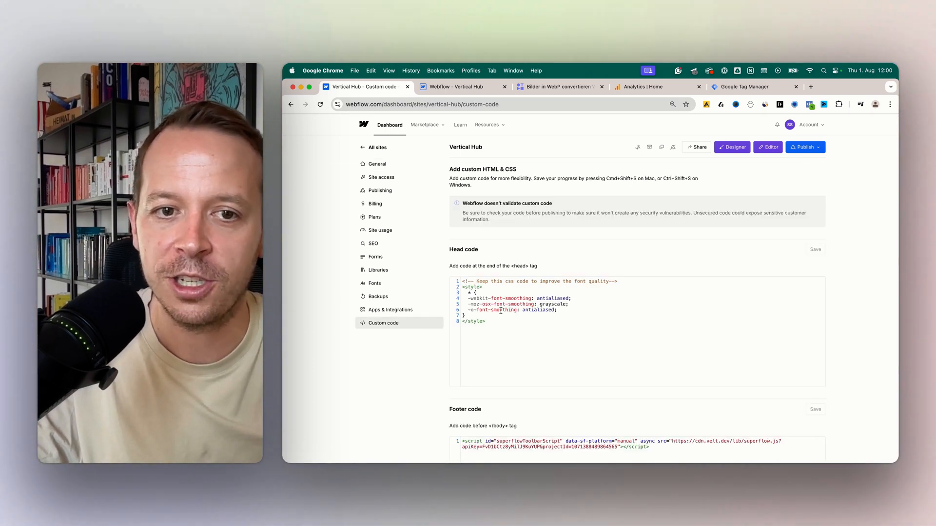
{"action": "left_click", "coordinate": [487, 322]}
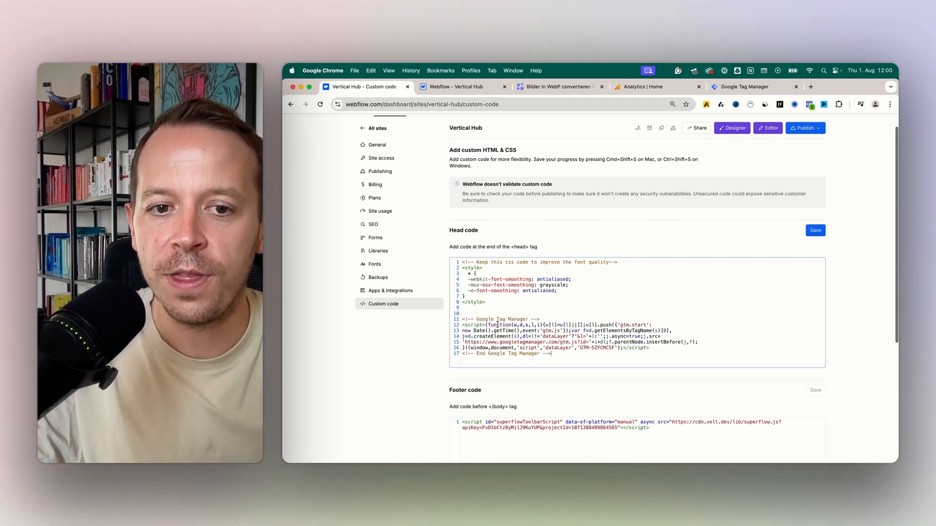
{"action": "scroll", "scroll_direction": "down", "scroll_amount": 3}
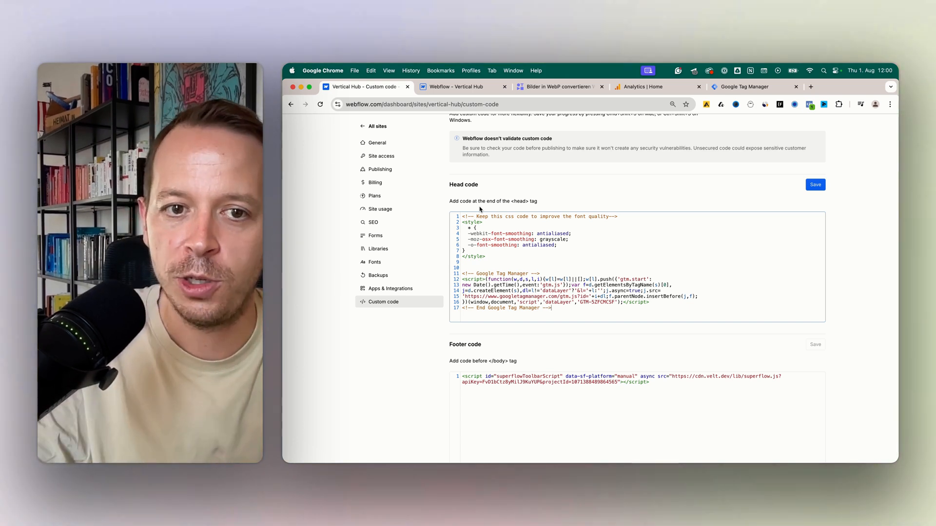
{"action": "left_click_drag", "start_coordinate": [462, 273], "coordinate": [551, 308]}
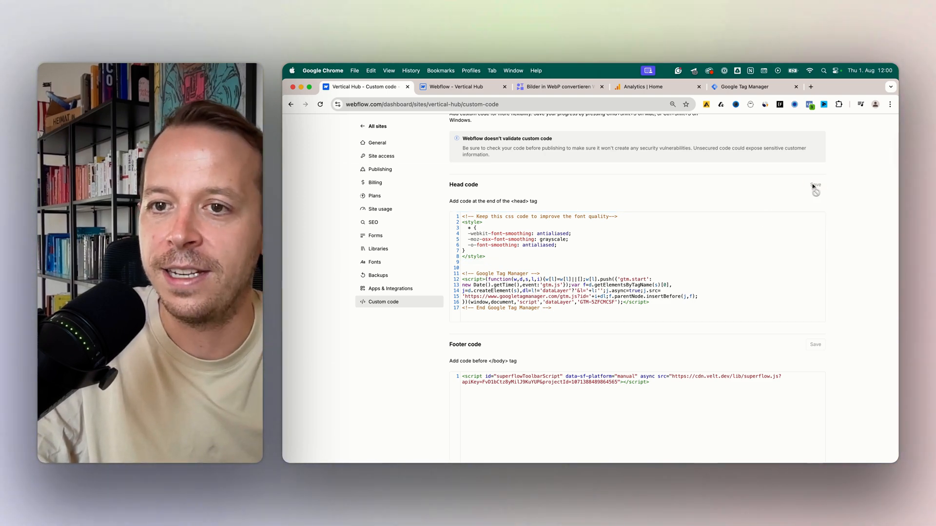
Step: Copy the GTM body snippet and return to the Webflow custom code page
{"action": "left_click", "coordinate": [643, 86]}
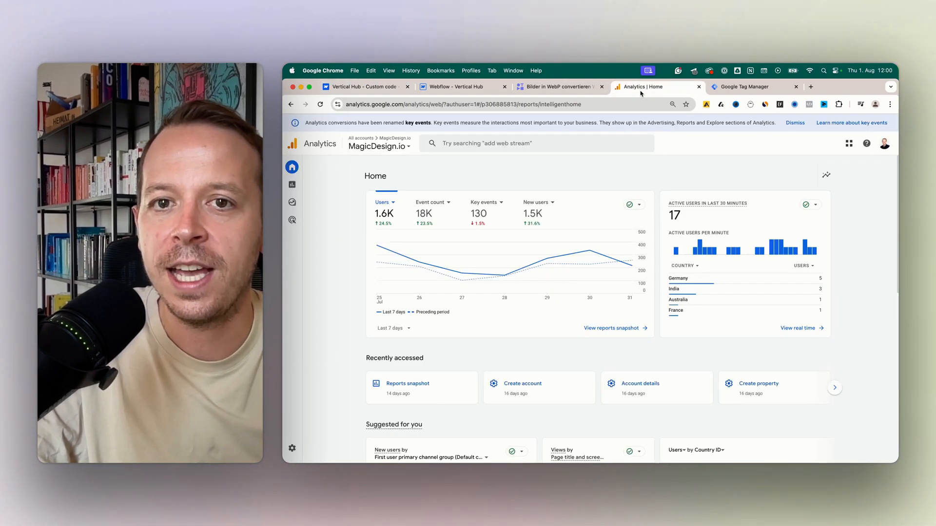
{"action": "left_click", "coordinate": [744, 86]}
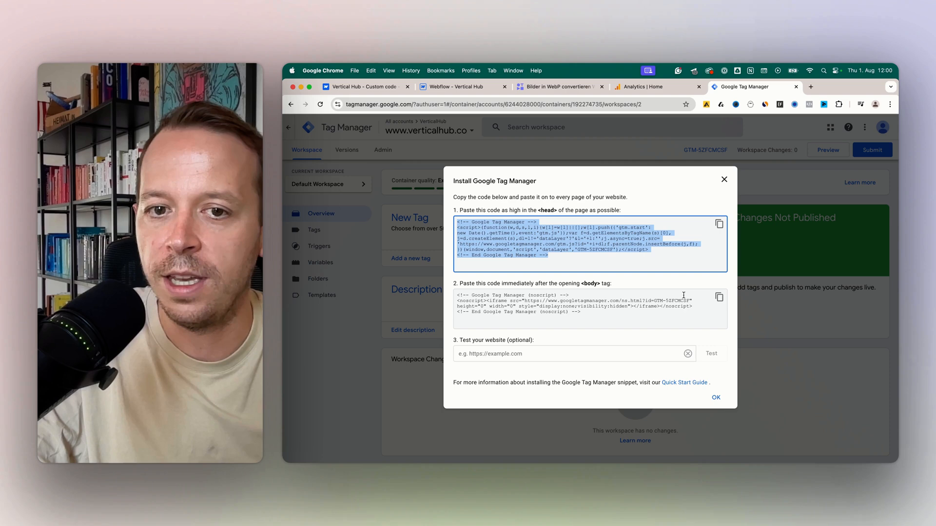
{"action": "left_click", "coordinate": [720, 296]}
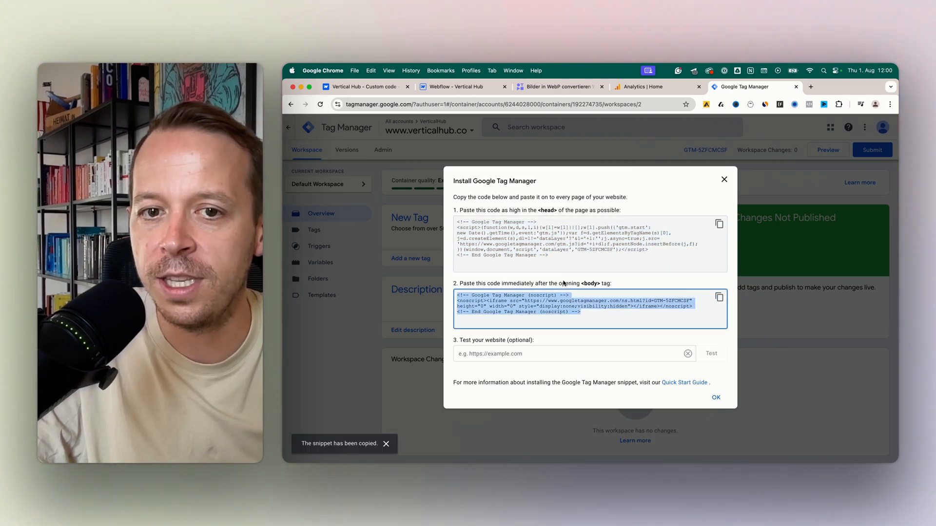
{"action": "left_click", "coordinate": [364, 86]}
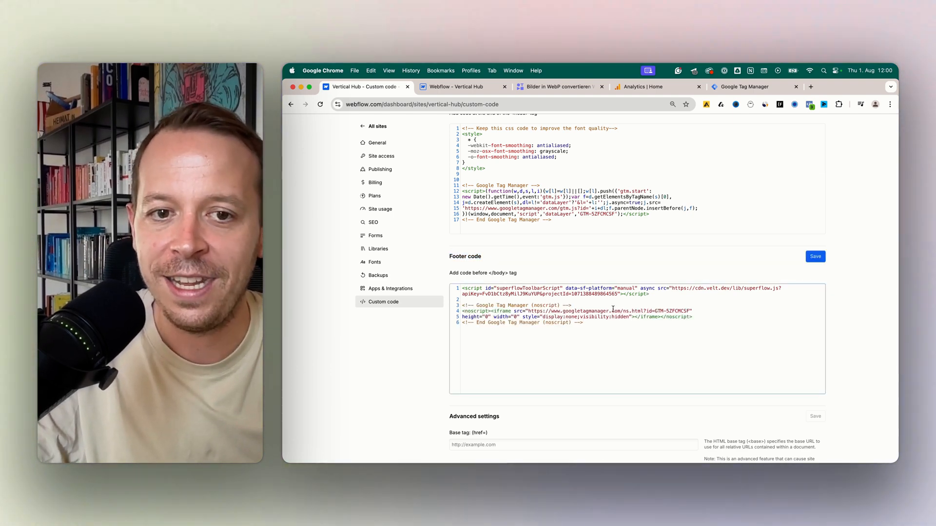
Step: Save the Footer code with the GTM noscript snippet and start publishing the site
{"action": "left_click", "coordinate": [815, 256]}
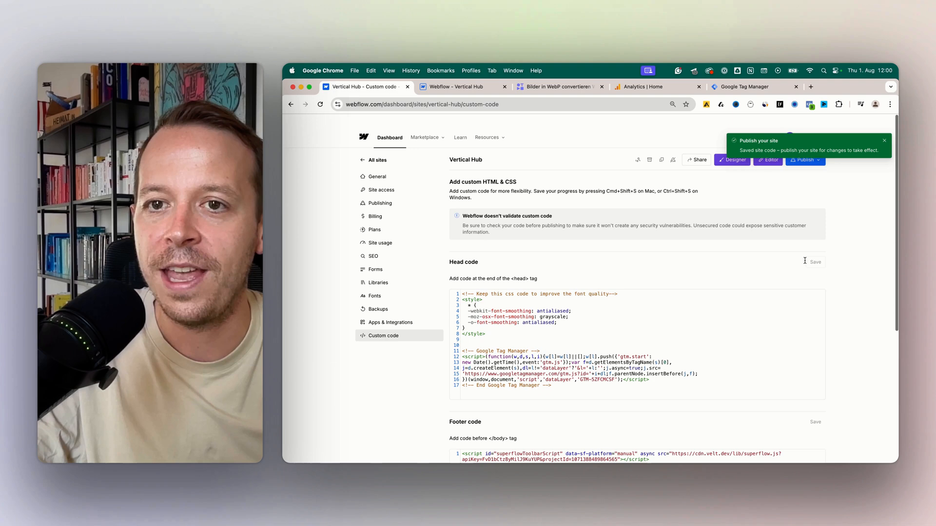
{"action": "left_click", "coordinate": [803, 146]}
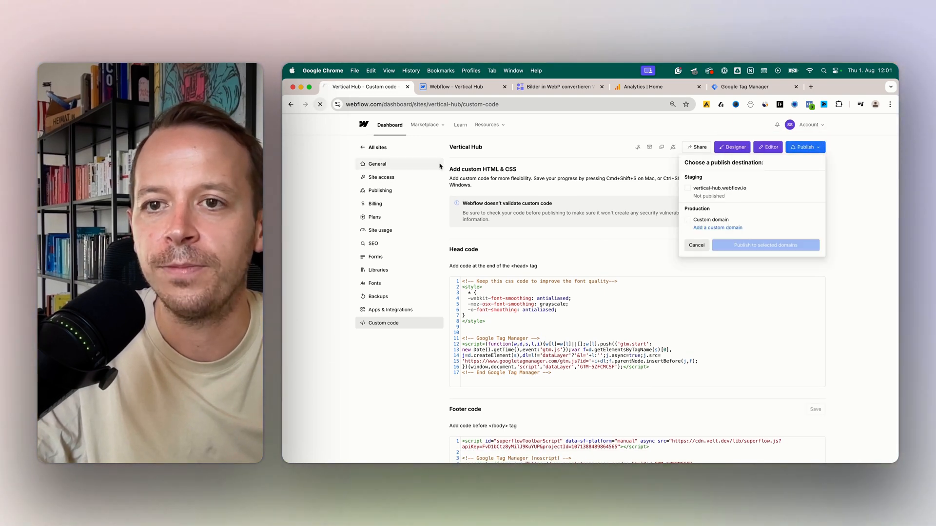
Step: Publish the site to the staging domain and return to the Tag Manager install snippets
{"action": "left_click", "coordinate": [696, 245]}
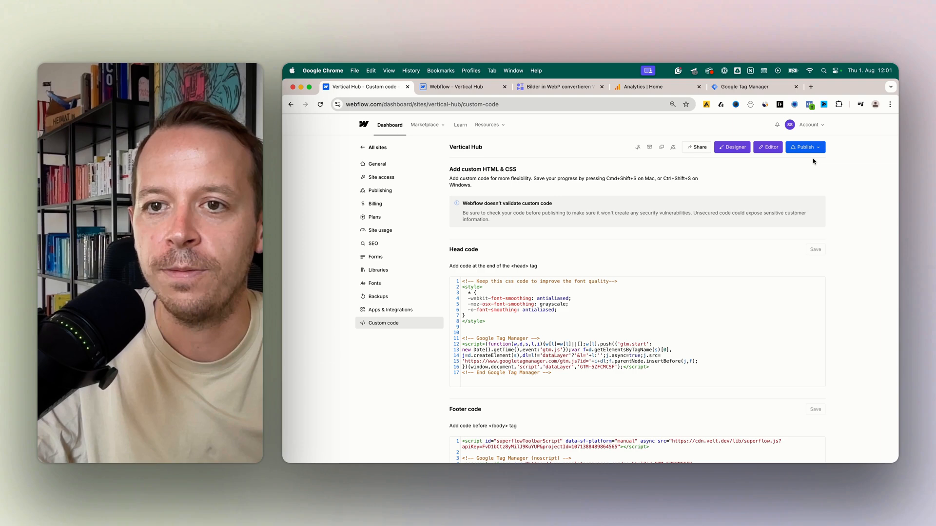
{"action": "left_click", "coordinate": [803, 147]}
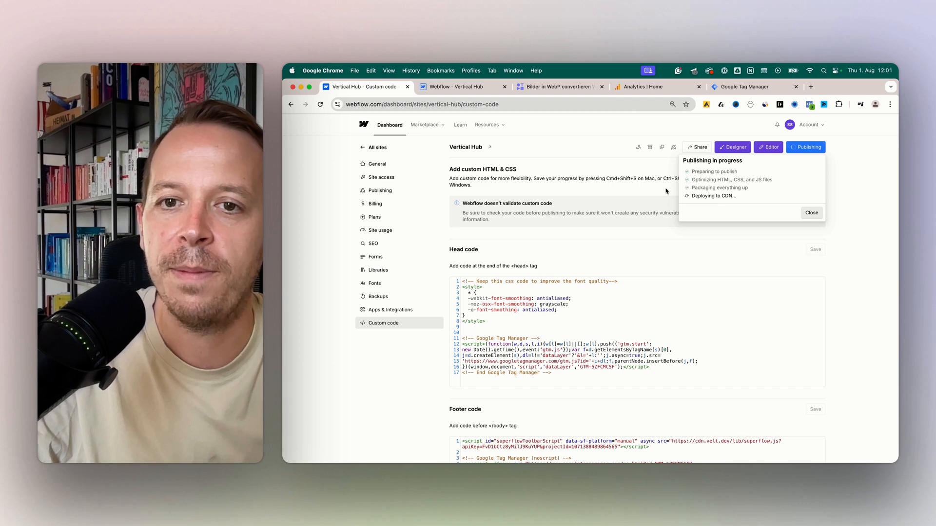
{"action": "left_click", "coordinate": [744, 86]}
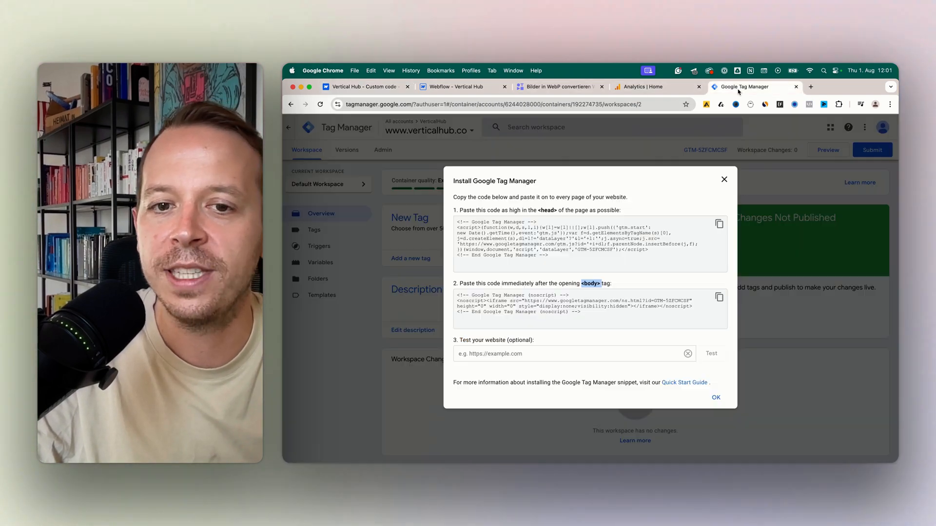
{"action": "type", "text": "https://verti"}
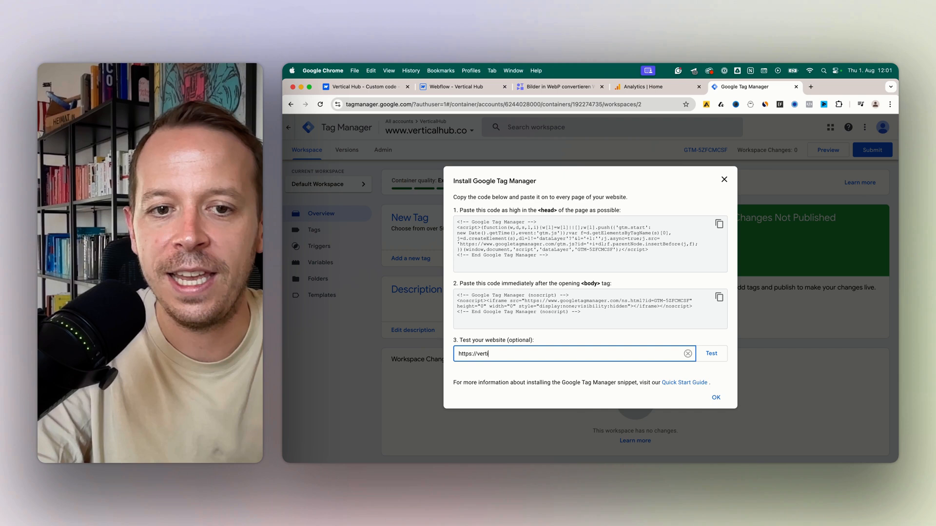
{"action": "type", "text": "calhub."}
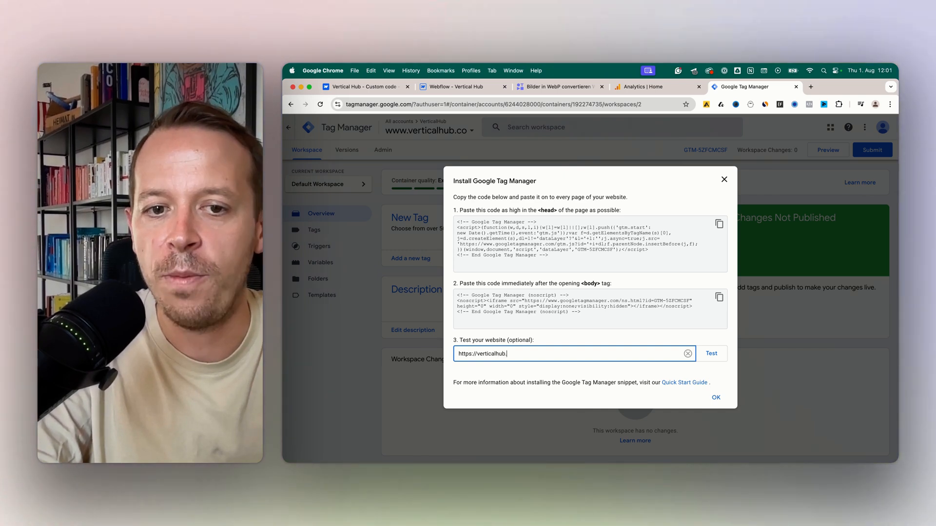
{"action": "left_click", "coordinate": [711, 354]}
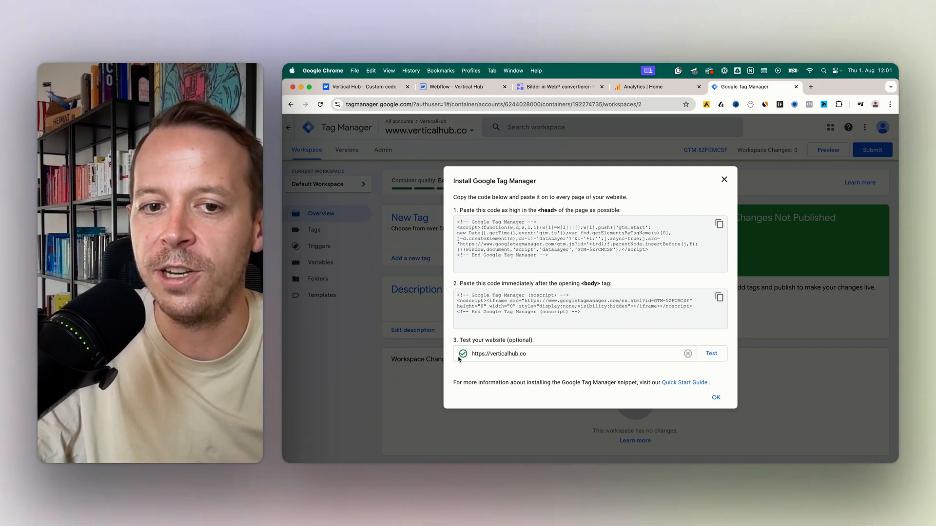
{"action": "mouse_move", "coordinate": [468, 359]}
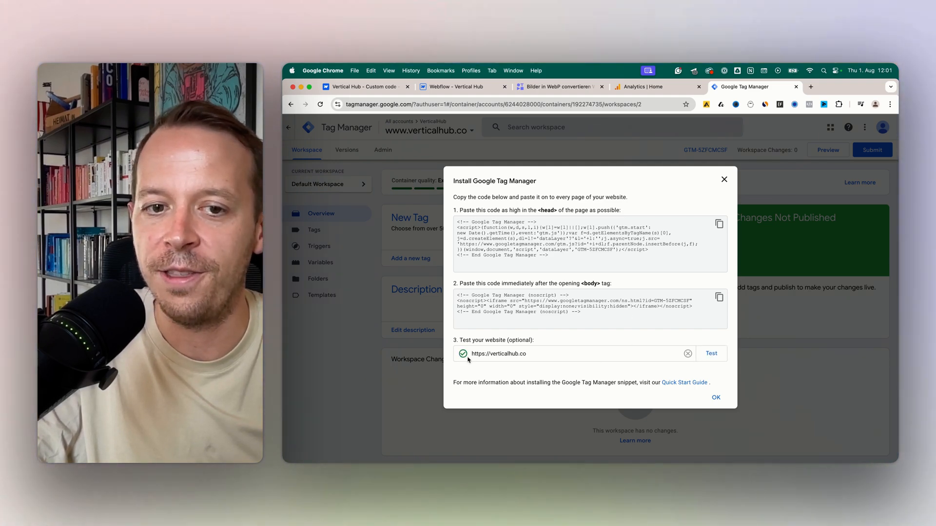